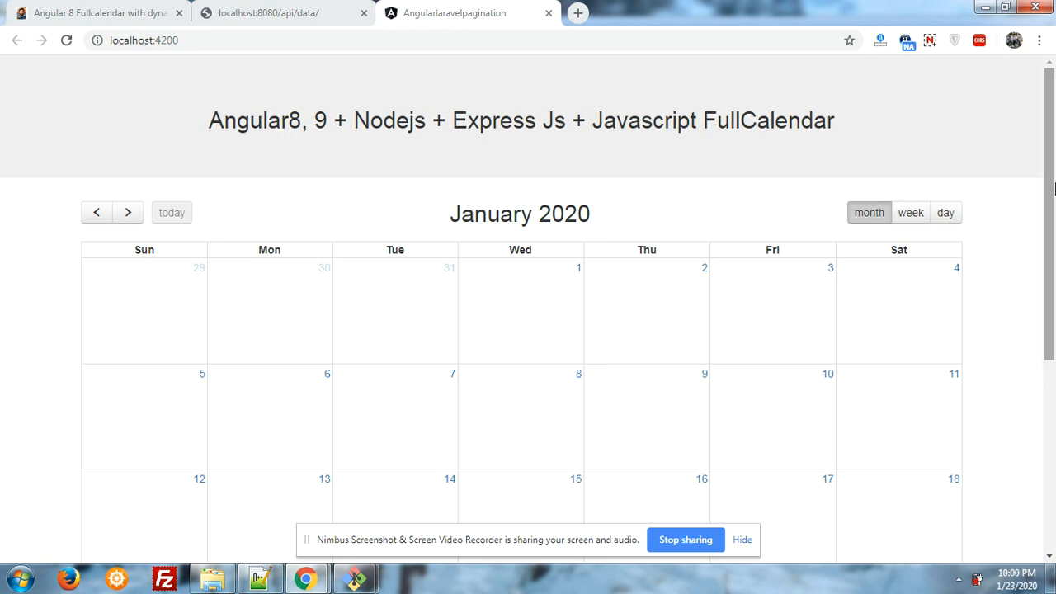
Review the localhost:8080/api/data JSON feed, marking event 1's start and end fields.
scroll("down", 3)
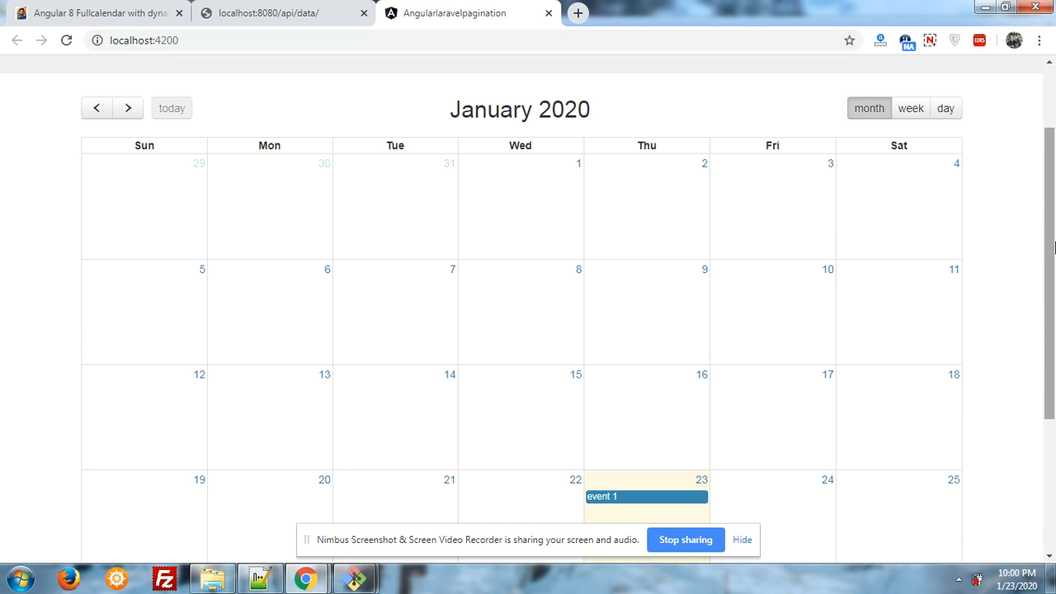
scroll("down", 3)
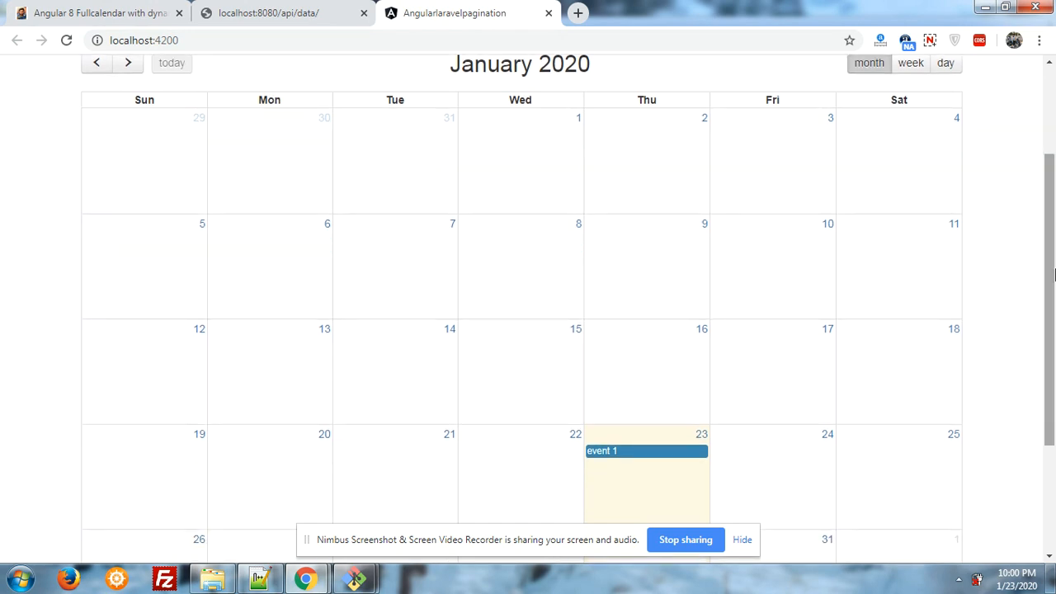
scroll("down", 3)
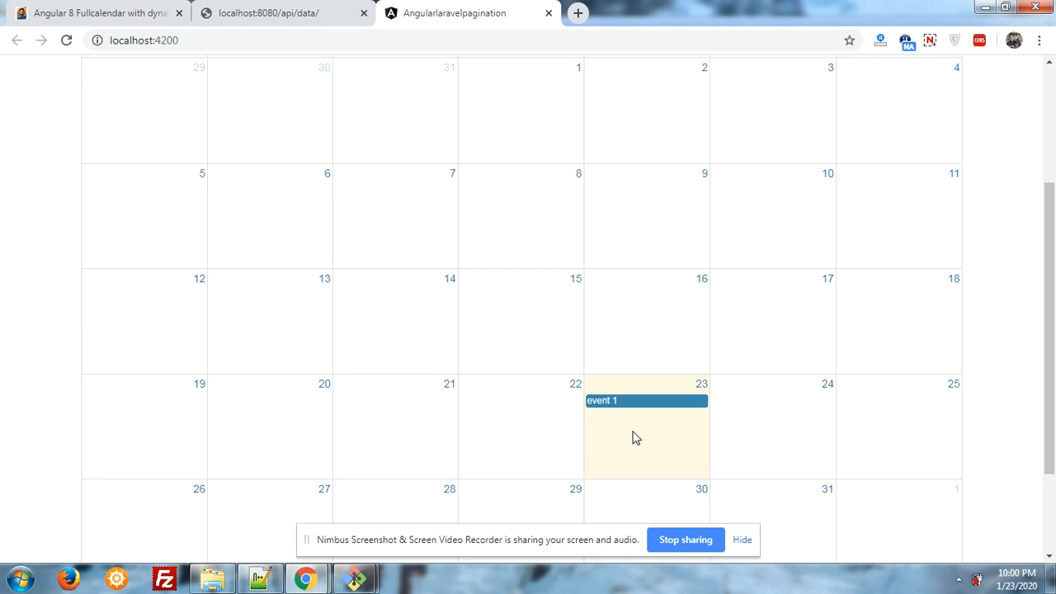
mouse_move(630, 411)
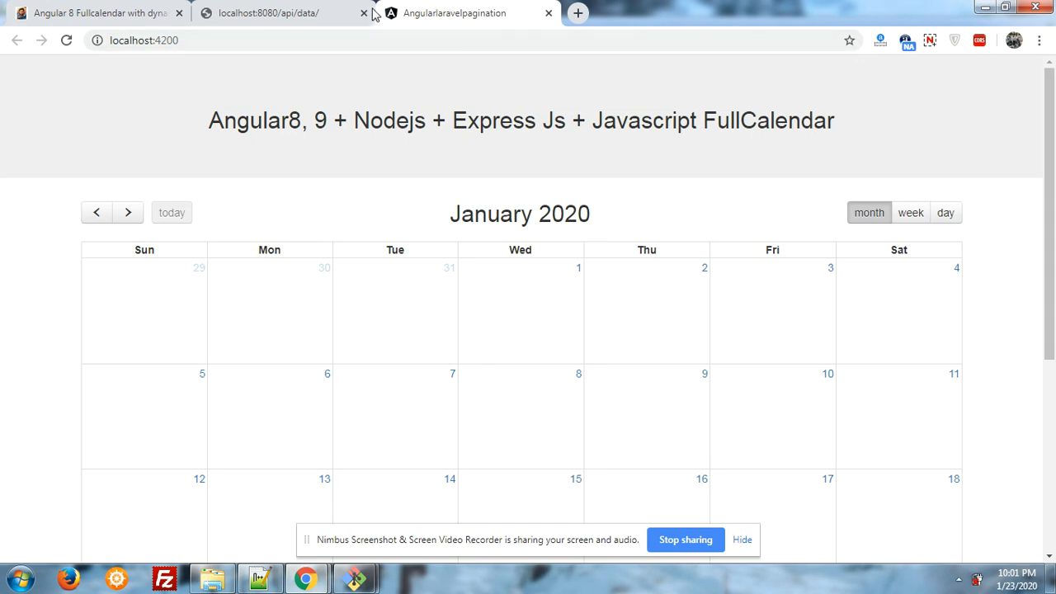
left_click(267, 13)
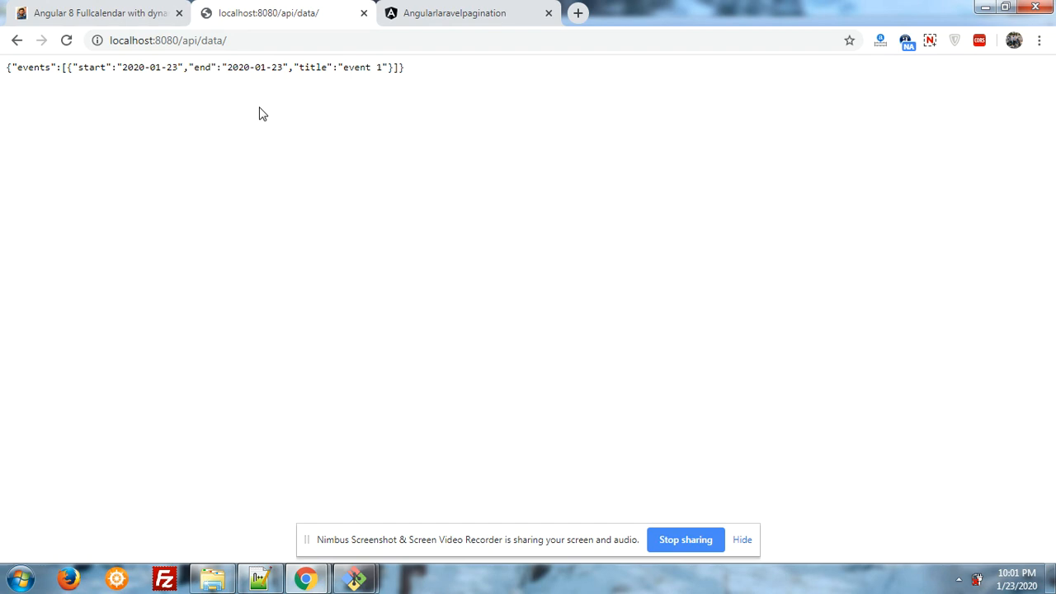
double_click(33, 68)
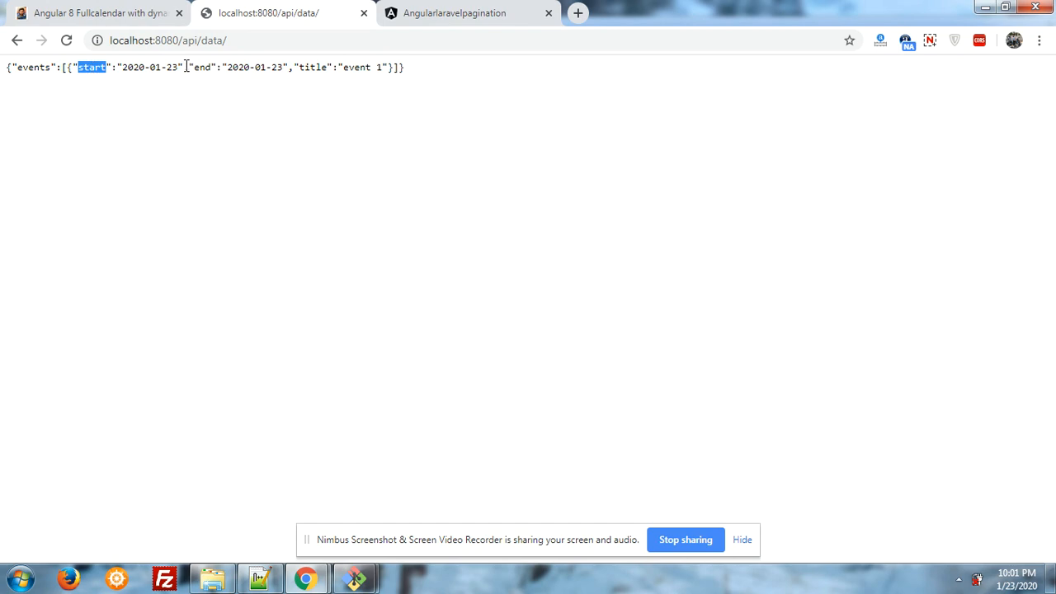
double_click(314, 66)
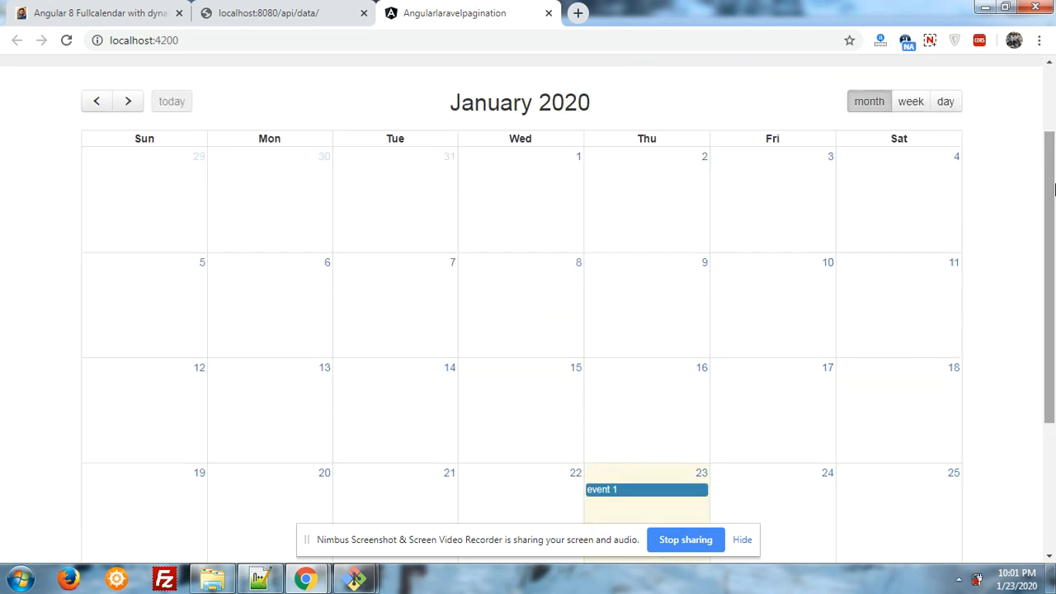
scroll("down", 3)
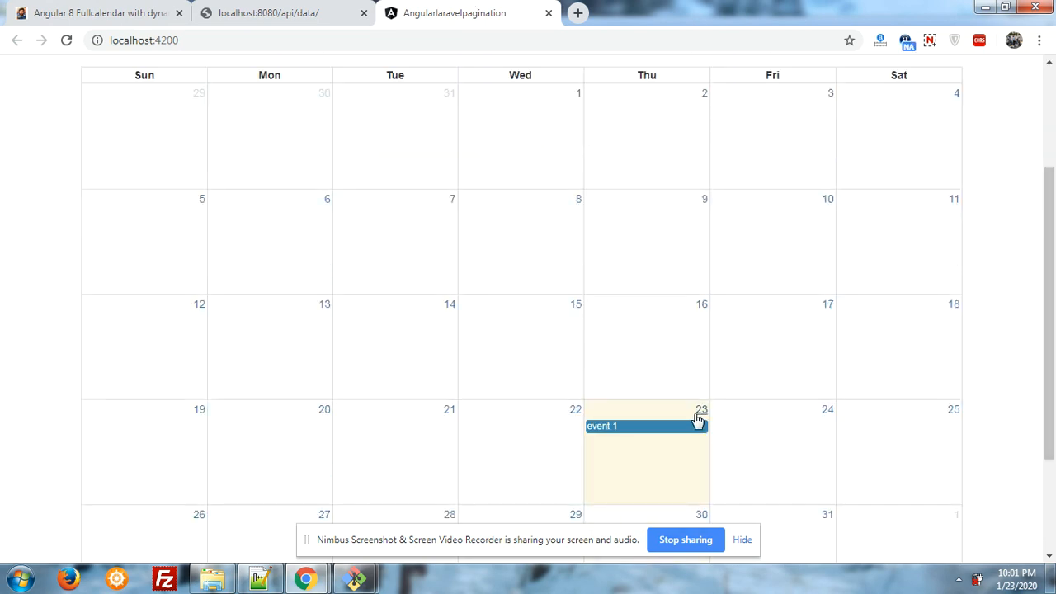
Check event 1 on January 23 in the calendar app, then scroll through the tutorial article.
left_click(268, 13)
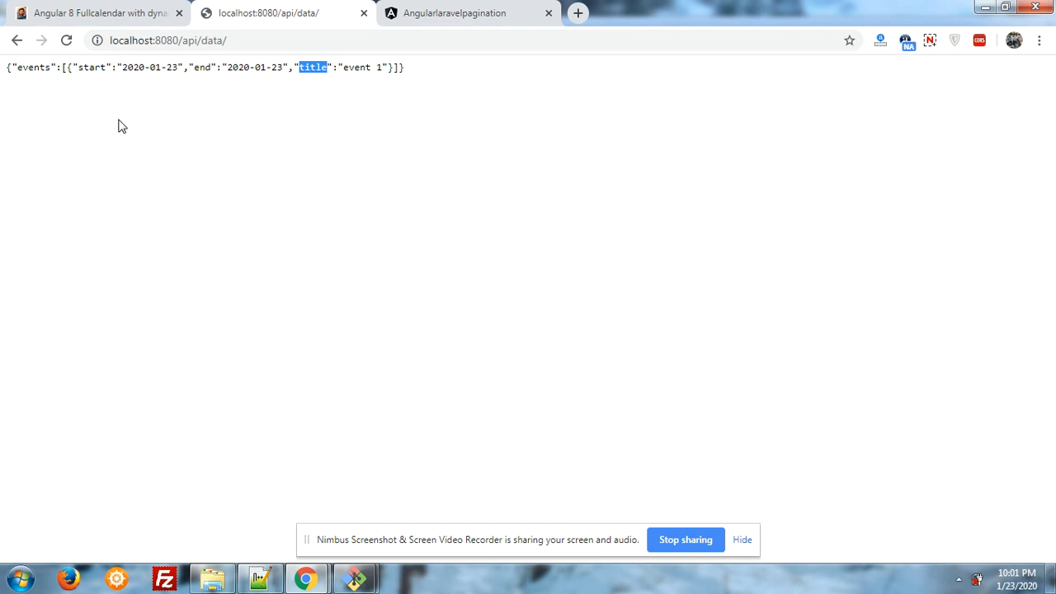
left_click(453, 13)
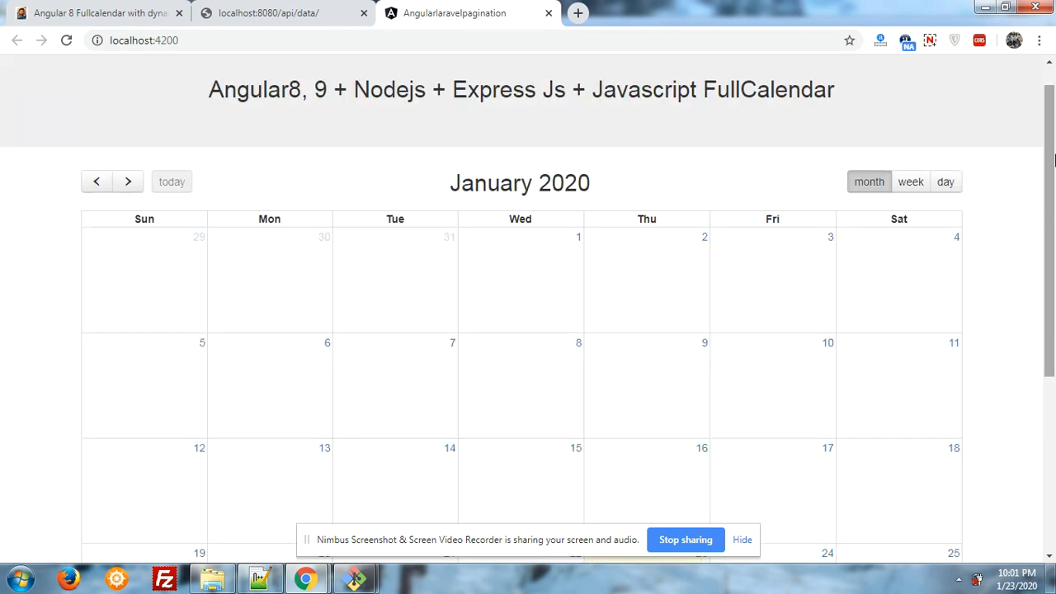
left_click(99, 14)
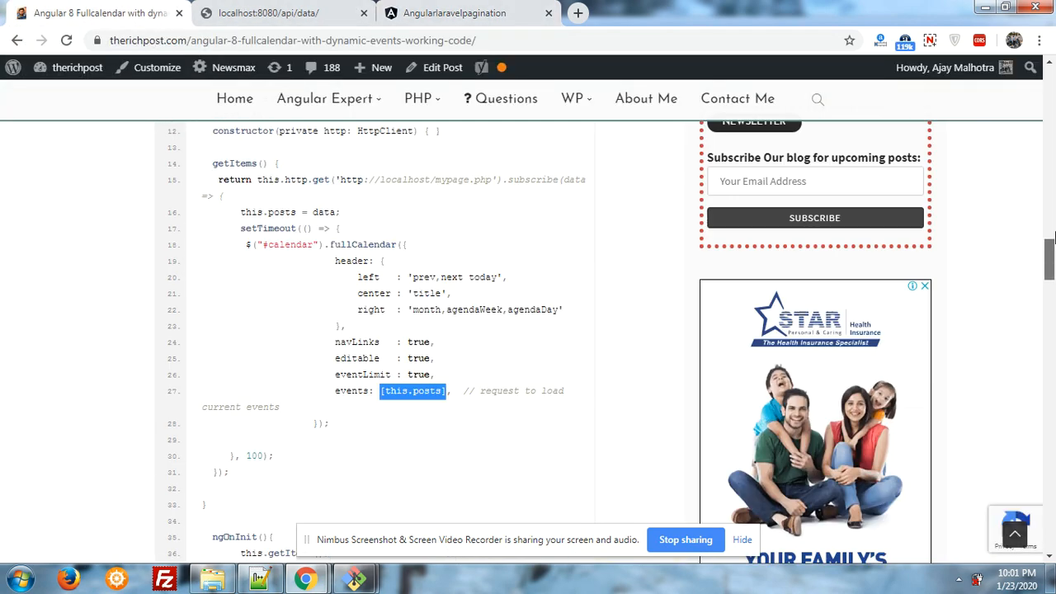
scroll("down", 3)
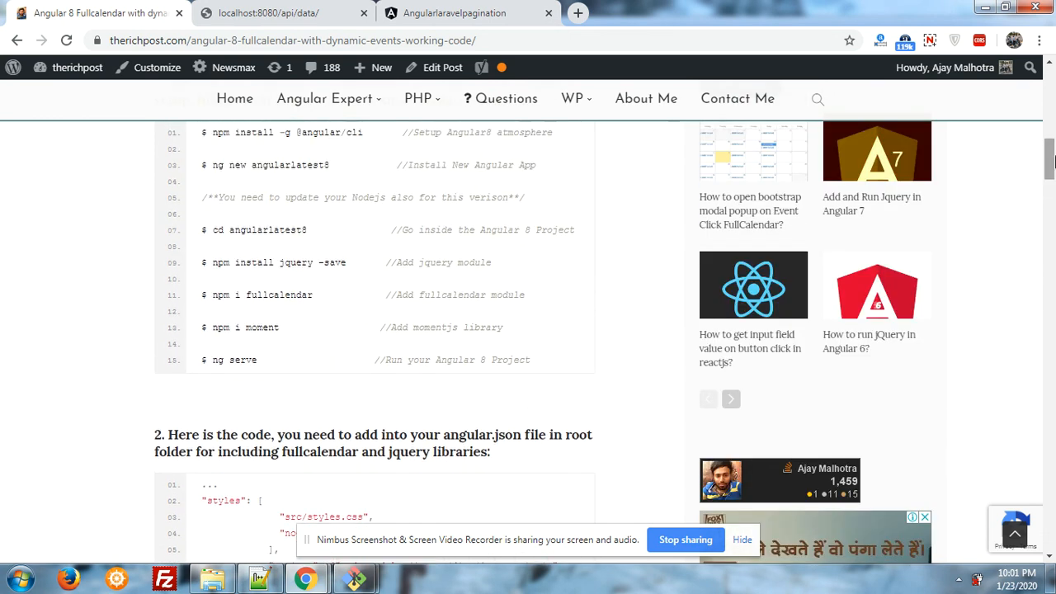
scroll("up", 3)
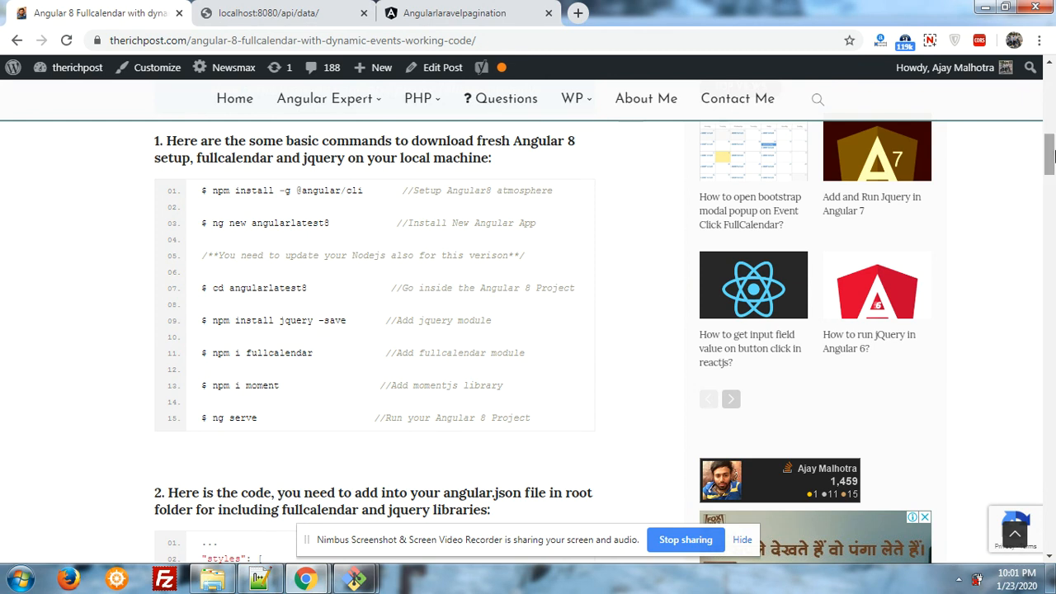
scroll("down", 3)
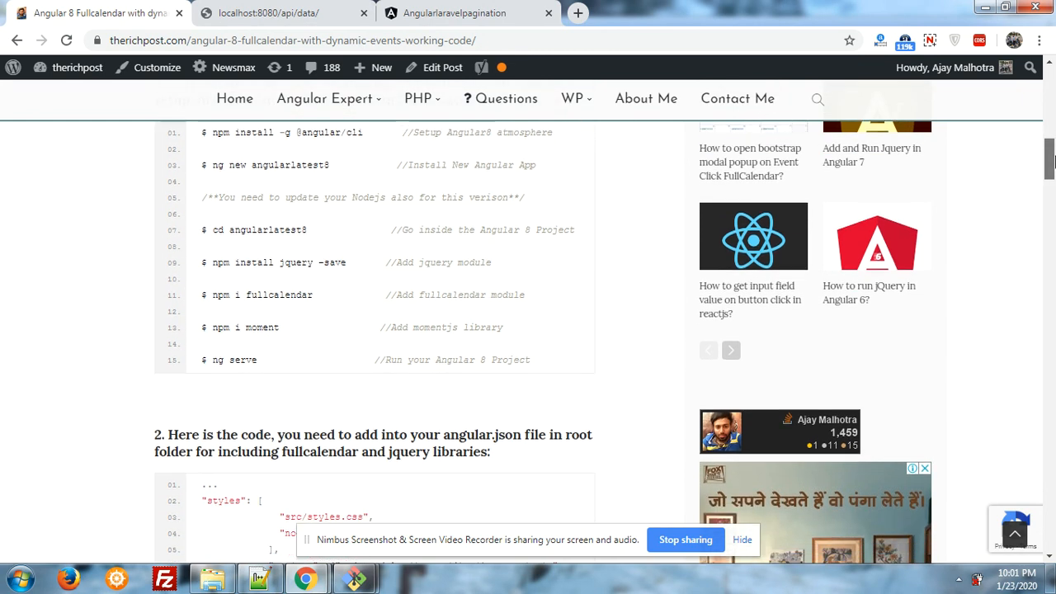
scroll("down", 3)
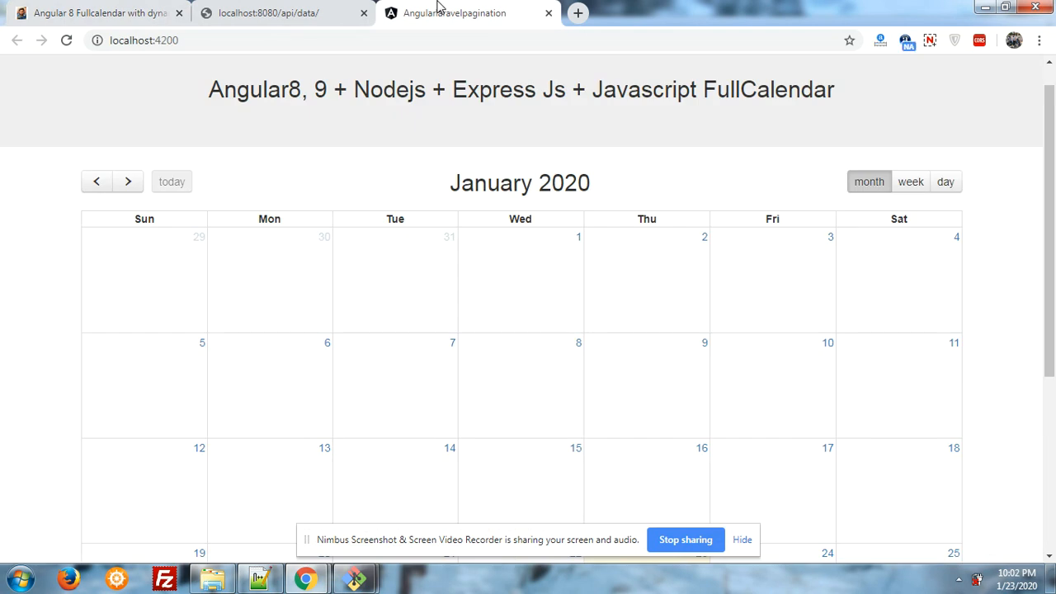
Recheck the API JSON feed and return to the calendar app with the Node server terminal in front.
left_click(267, 13)
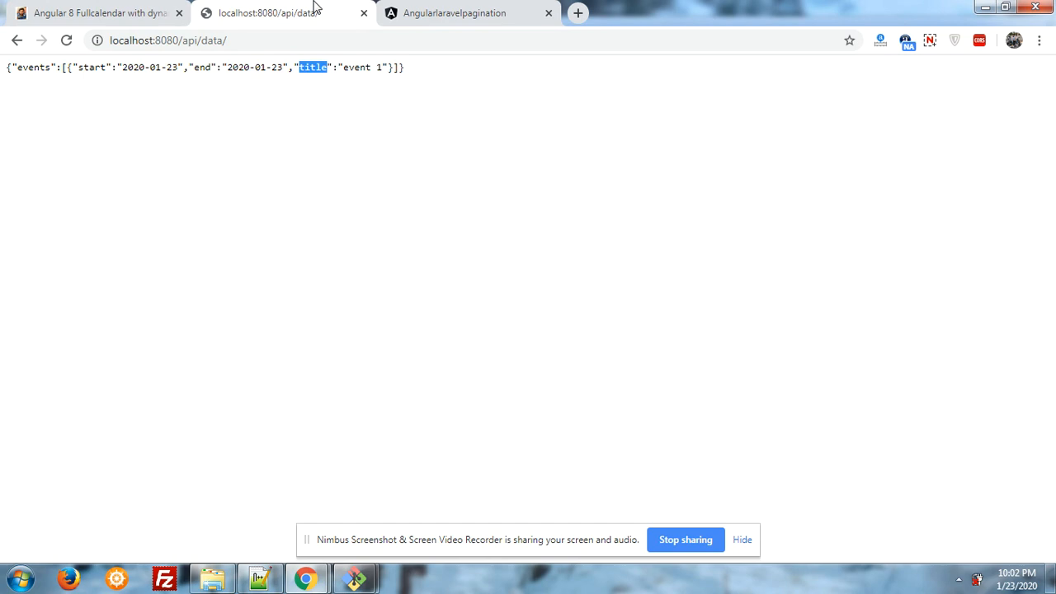
mouse_move(294, 508)
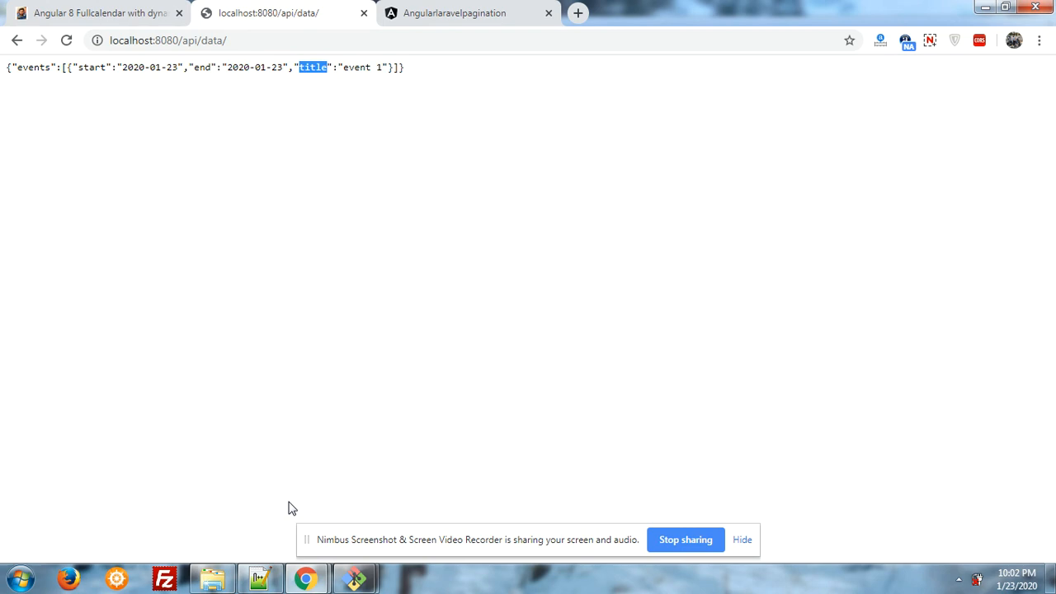
mouse_move(254, 102)
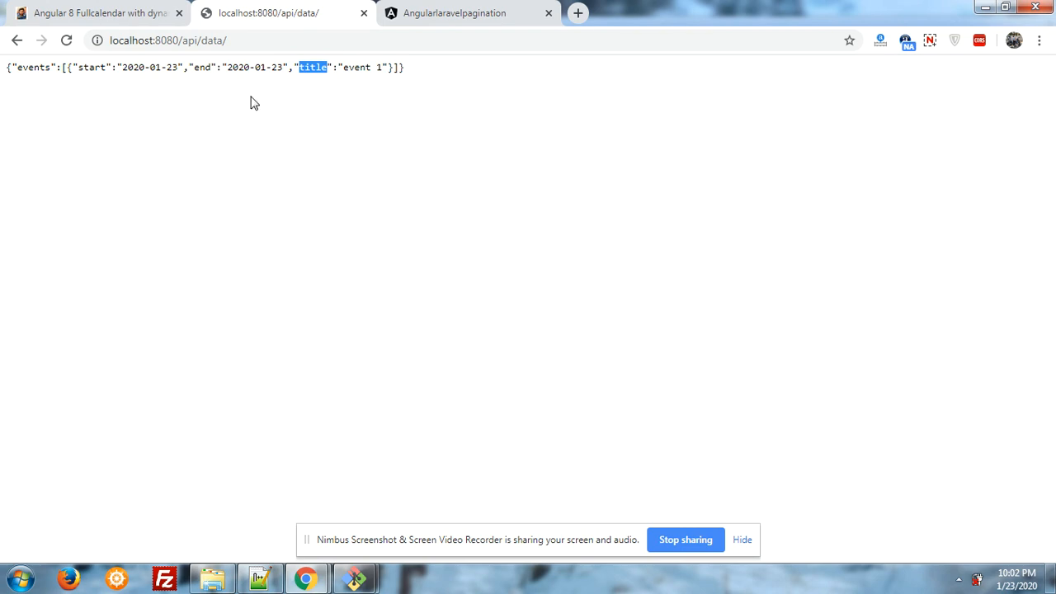
left_click(454, 13)
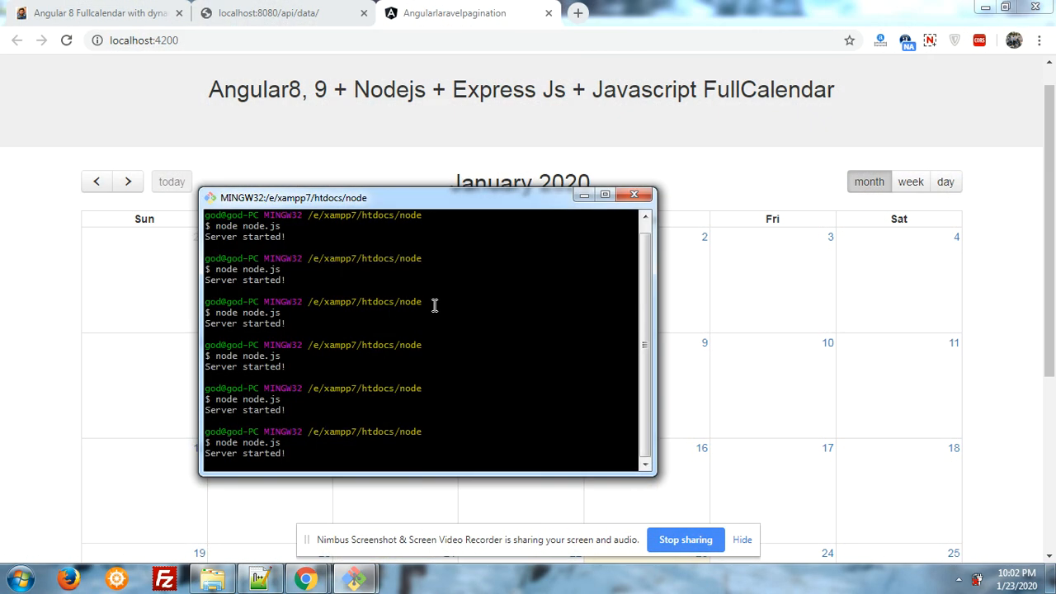
mouse_move(454, 215)
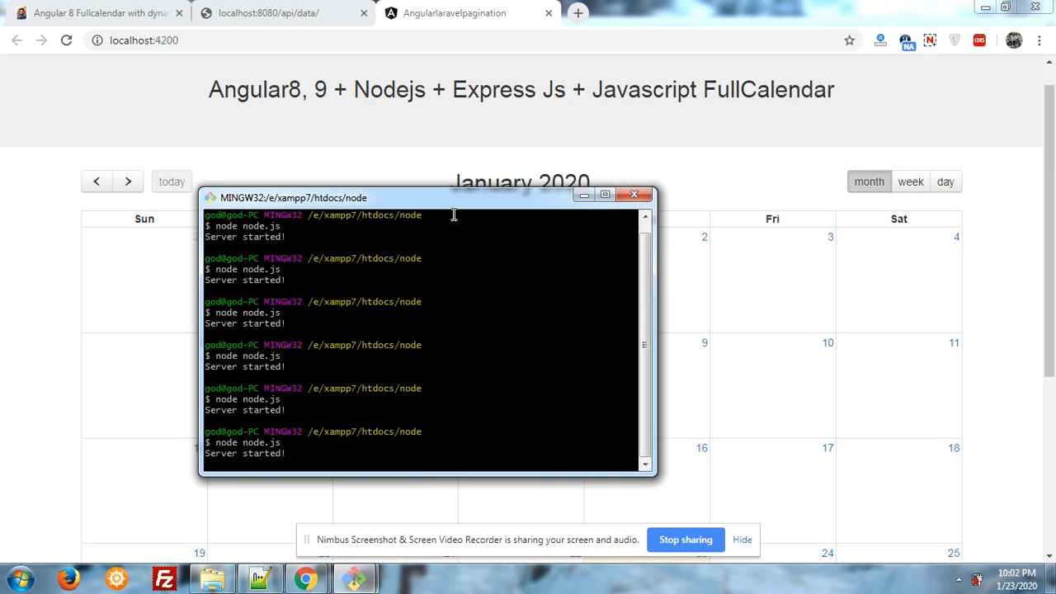
Move the Git Bash window aside, hide it, and return to the localhost:4200 calendar page.
left_click_drag(454, 198, 469, 152)
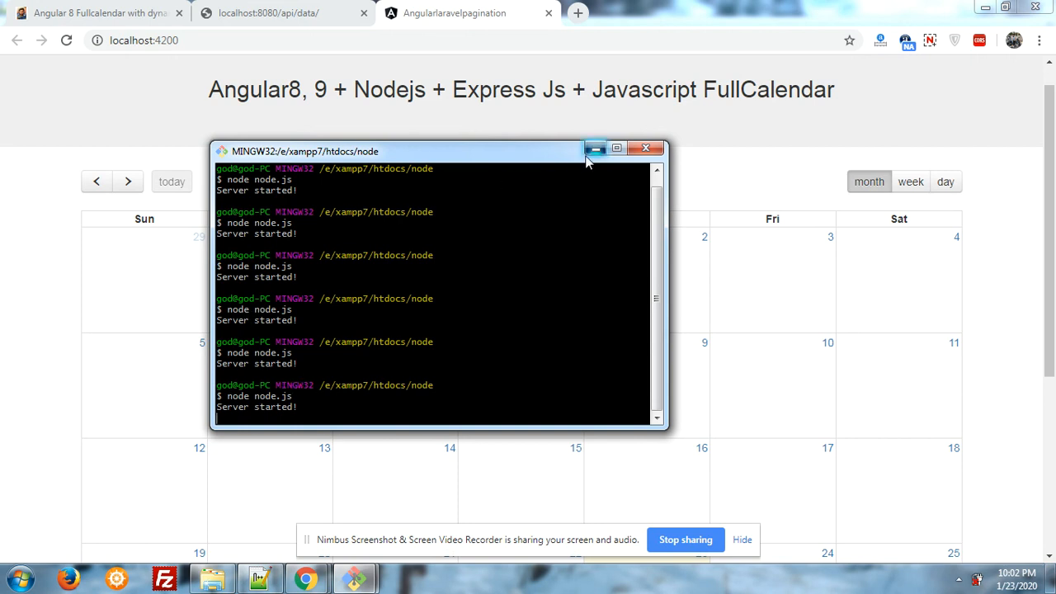
left_click(268, 13)
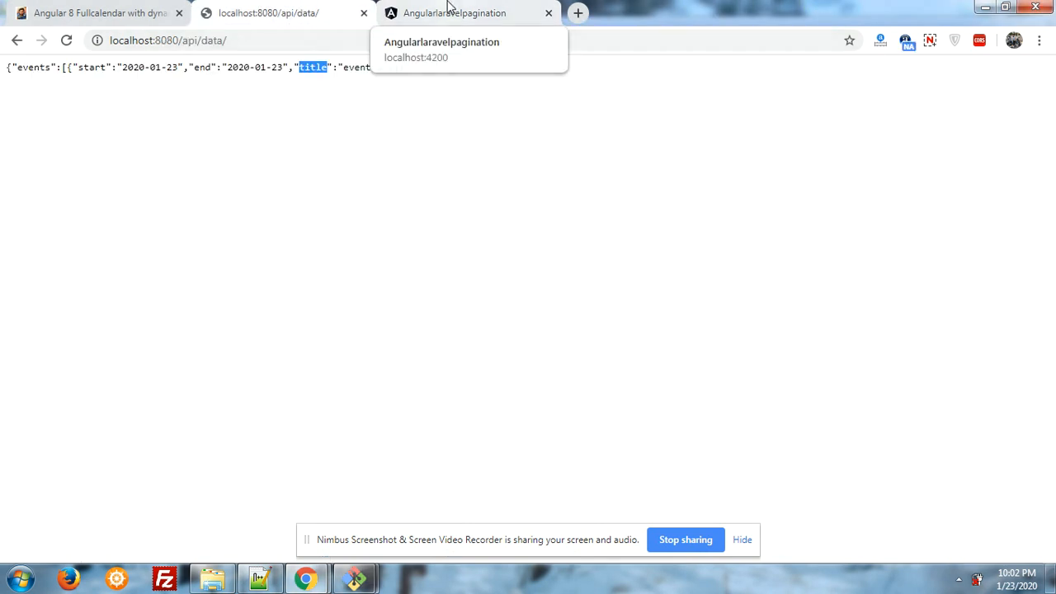
left_click(454, 13)
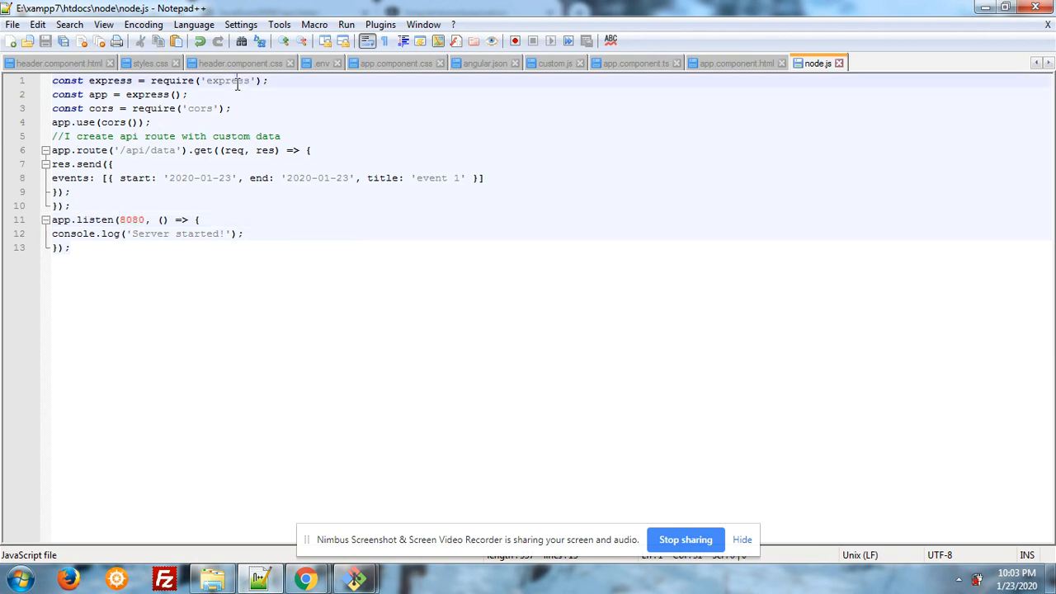
Highlight express in node.js, then show app.component.ts fetching localhost:8080/api/data in Notepad++.
double_click(198, 109)
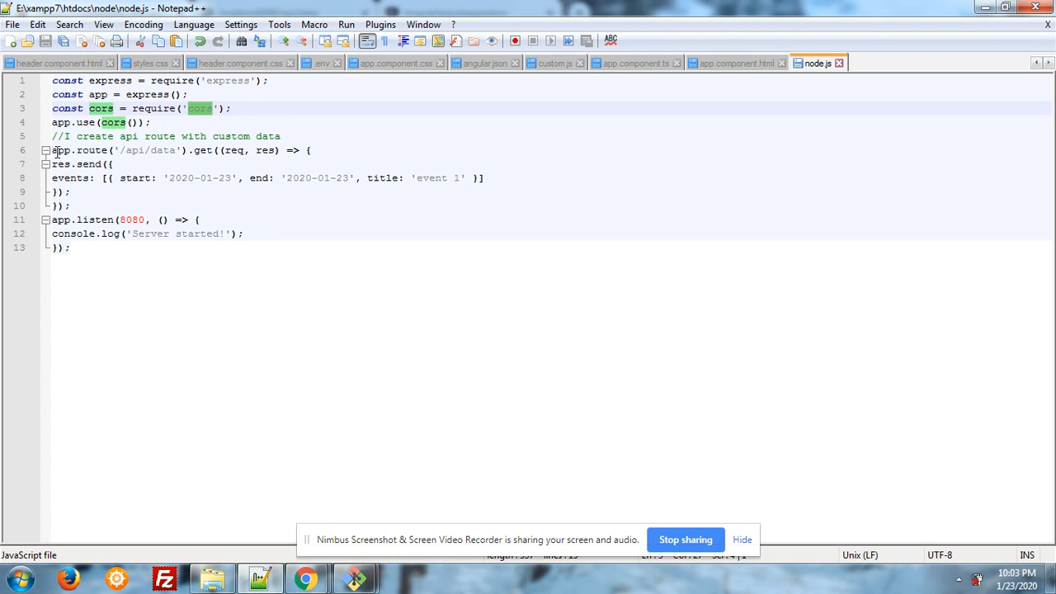
left_click(328, 149)
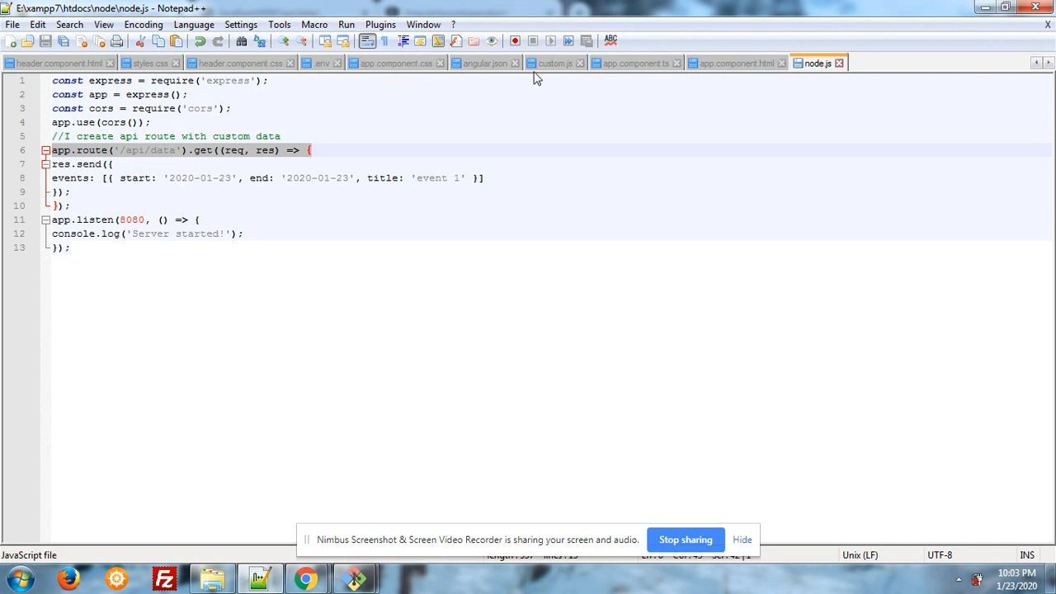
left_click(635, 62)
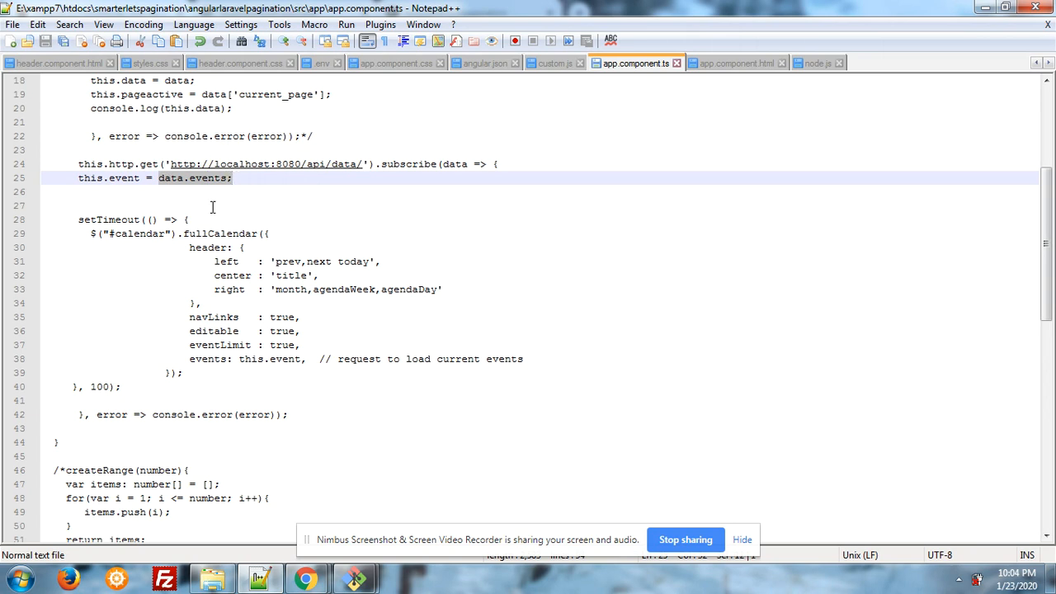
mouse_move(974, 218)
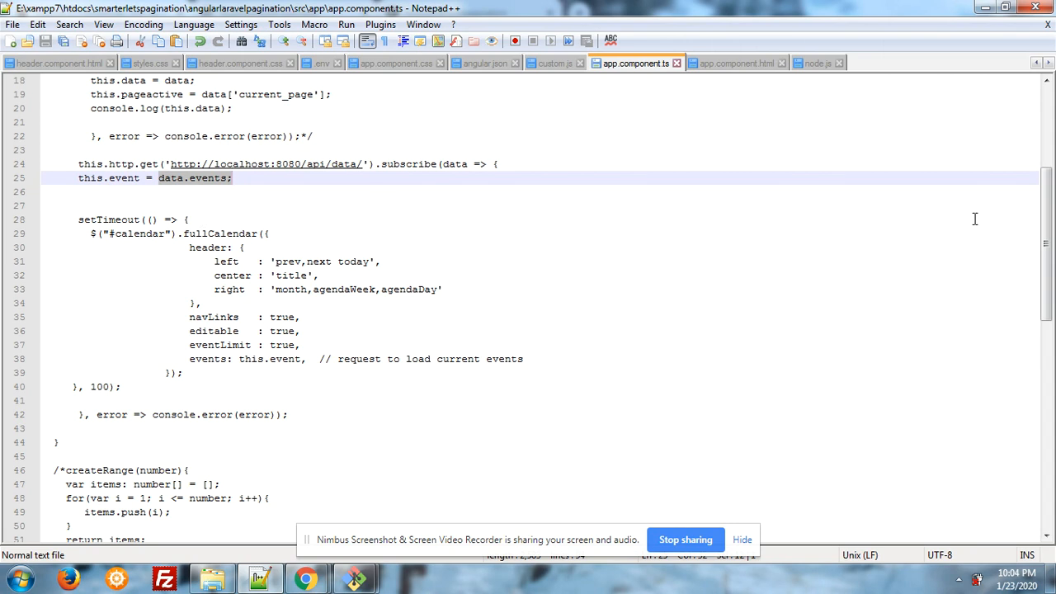
scroll("down", 3)
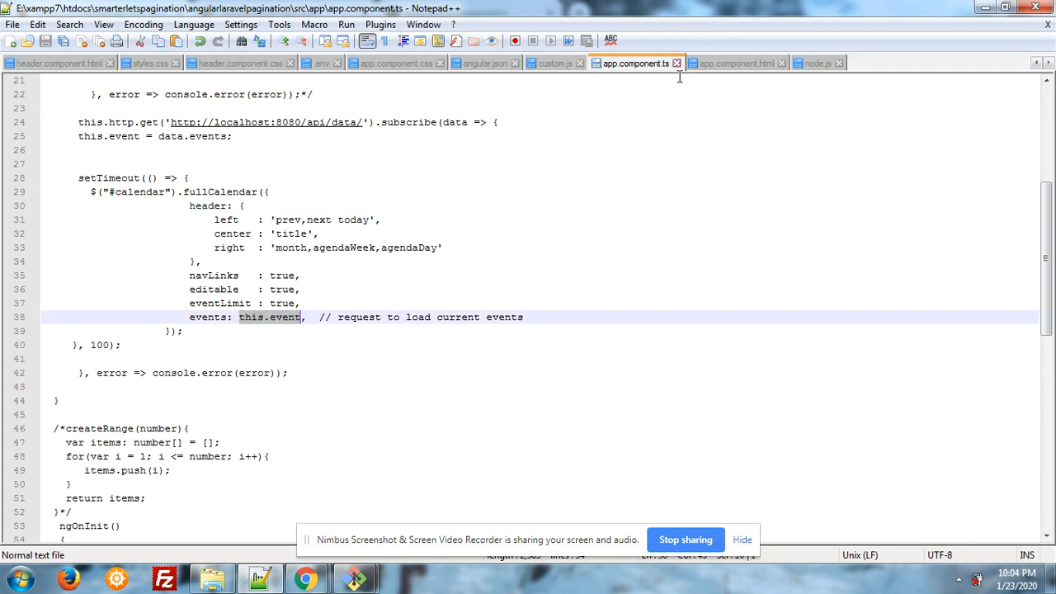
left_click(732, 63)
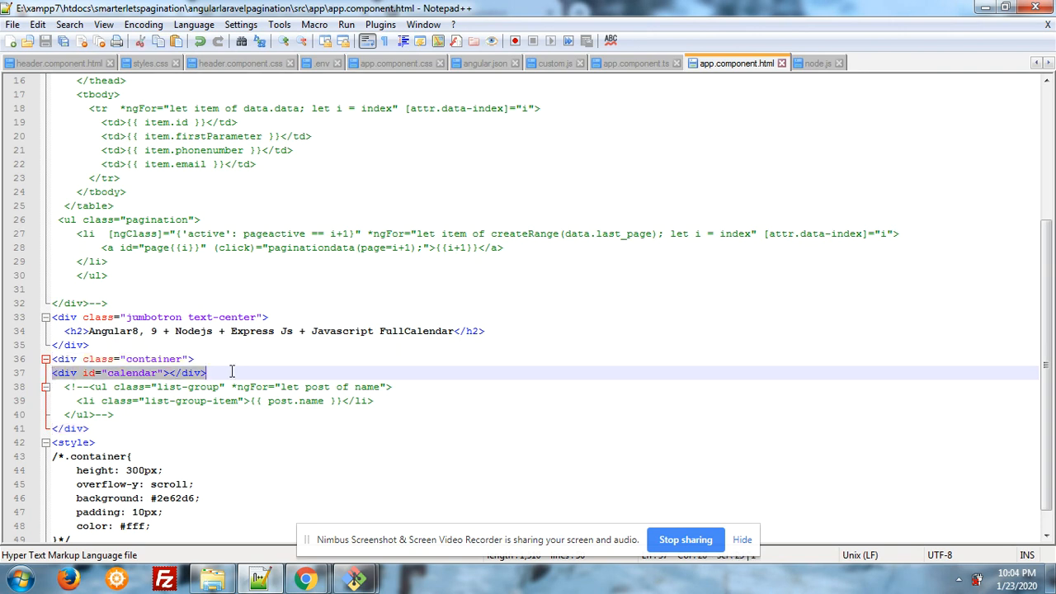
left_click(635, 63)
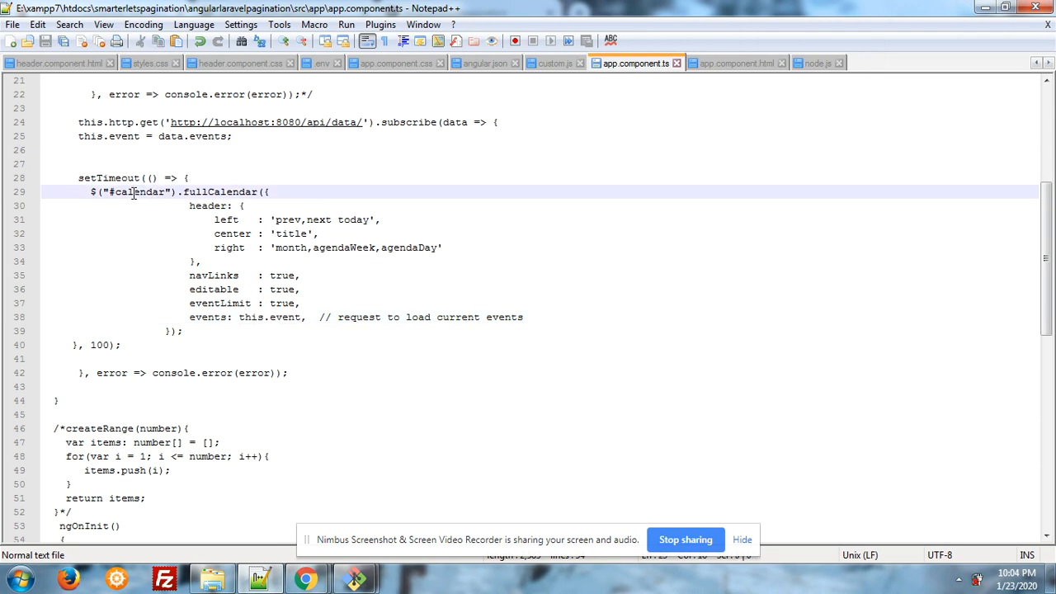
mouse_move(525, 143)
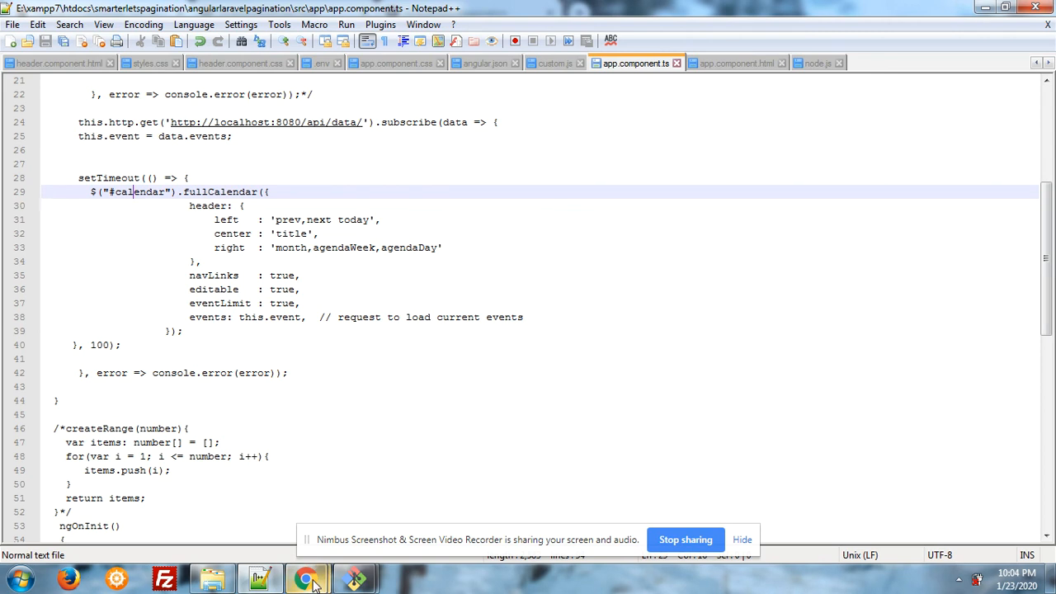
Scroll through the therichpost.com tutorial to review the FullCalendar code loading events from this.posts.
left_click(307, 578)
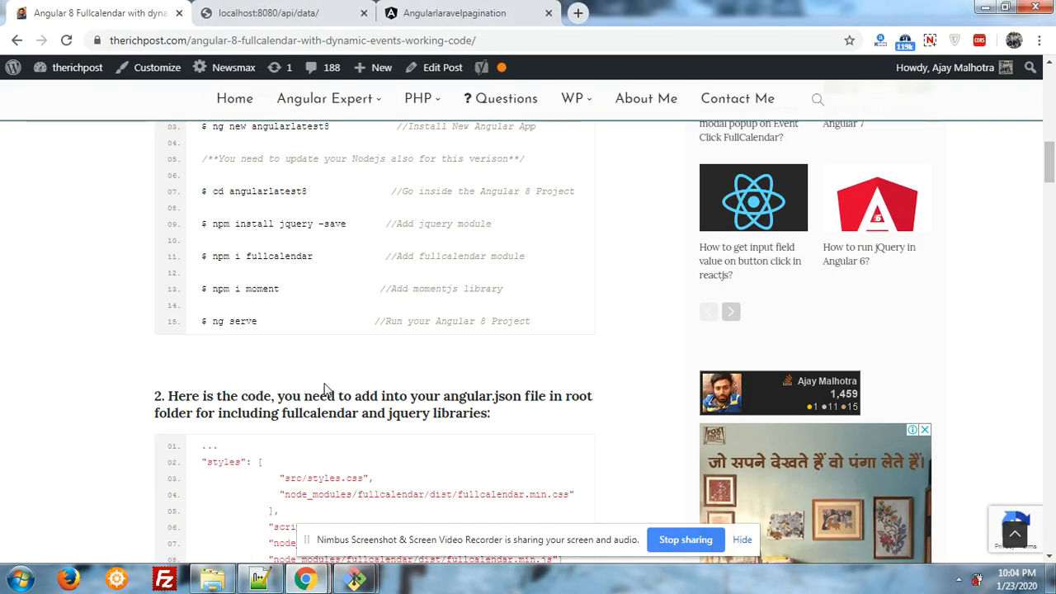
scroll("up", 3)
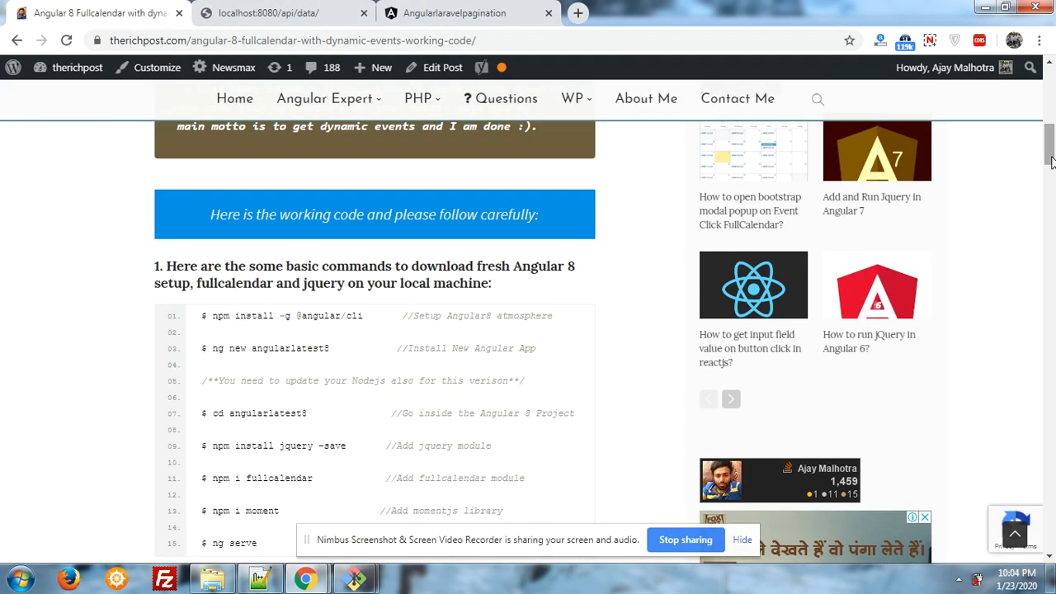
scroll("down", 3)
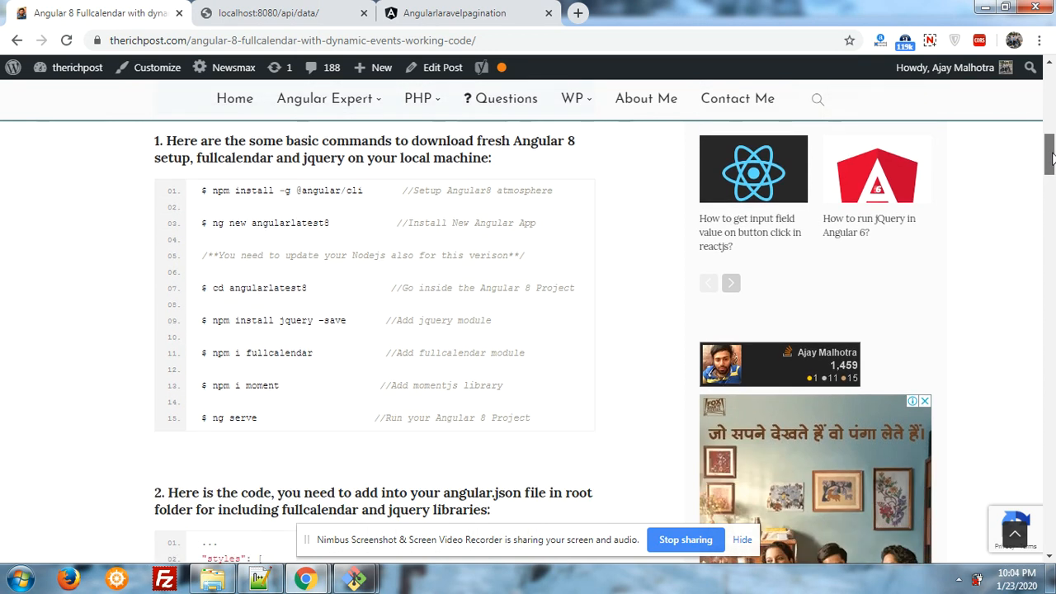
scroll("down", 3)
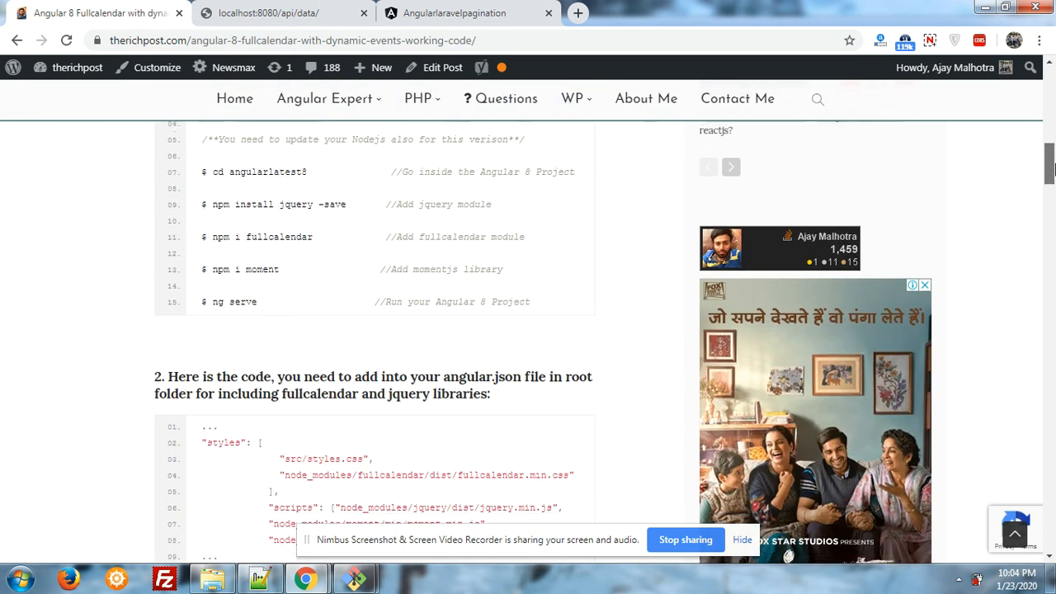
scroll("down", 3)
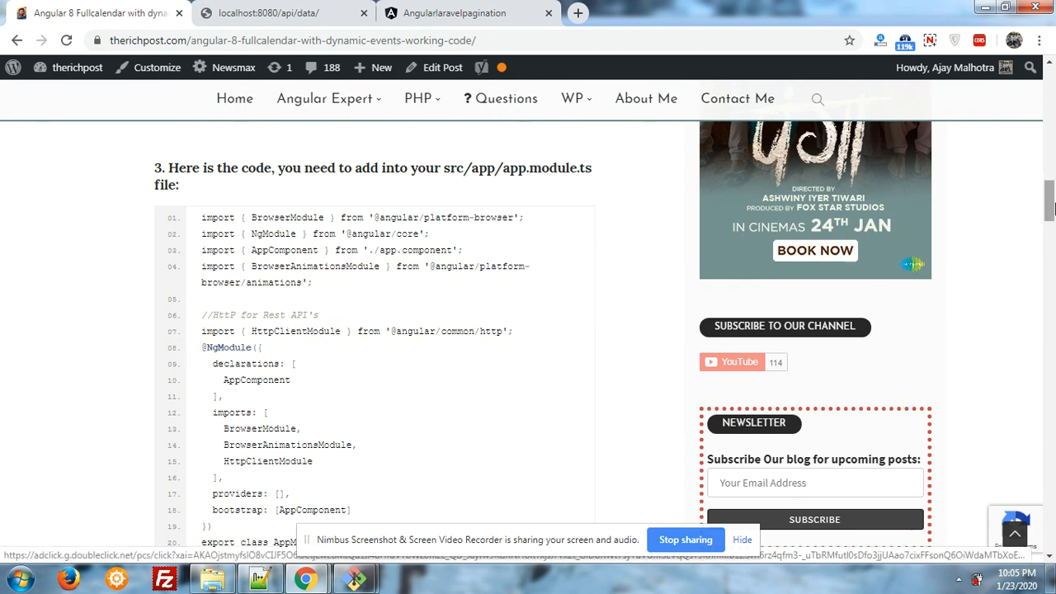
scroll("down", 3)
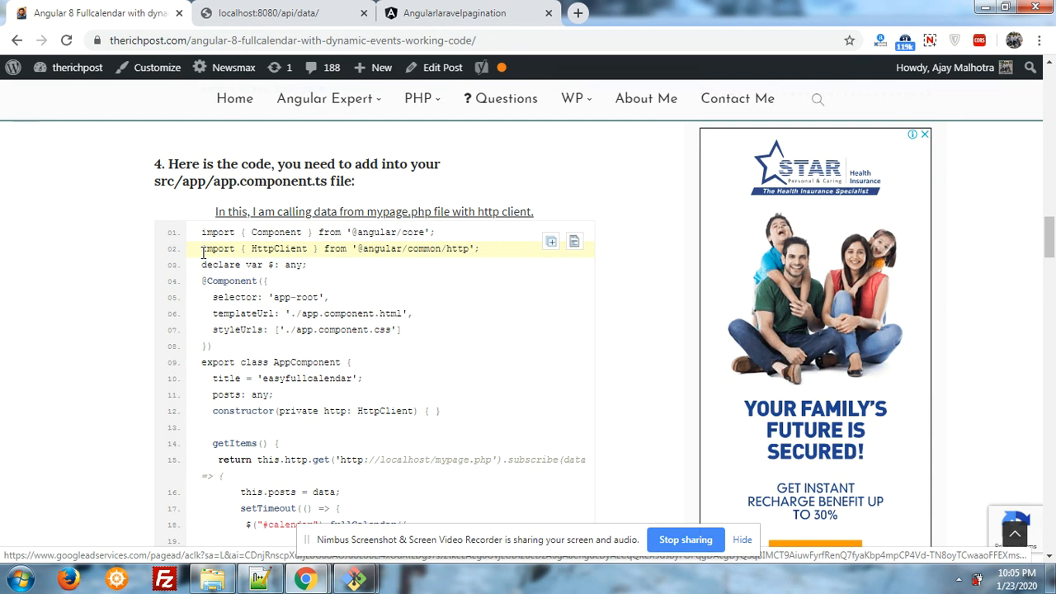
scroll("down", 3)
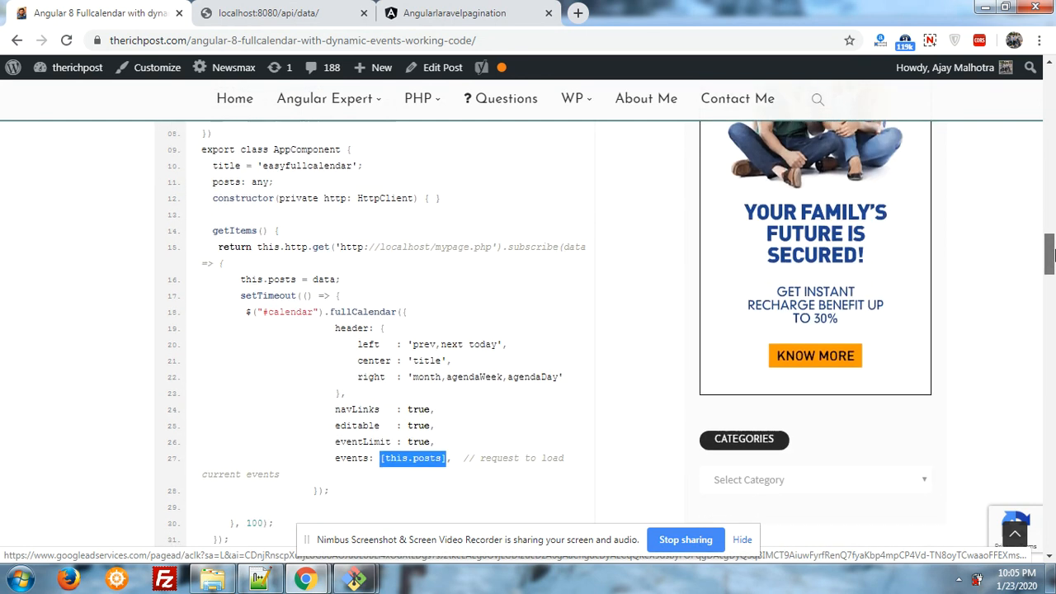
scroll("down", 3)
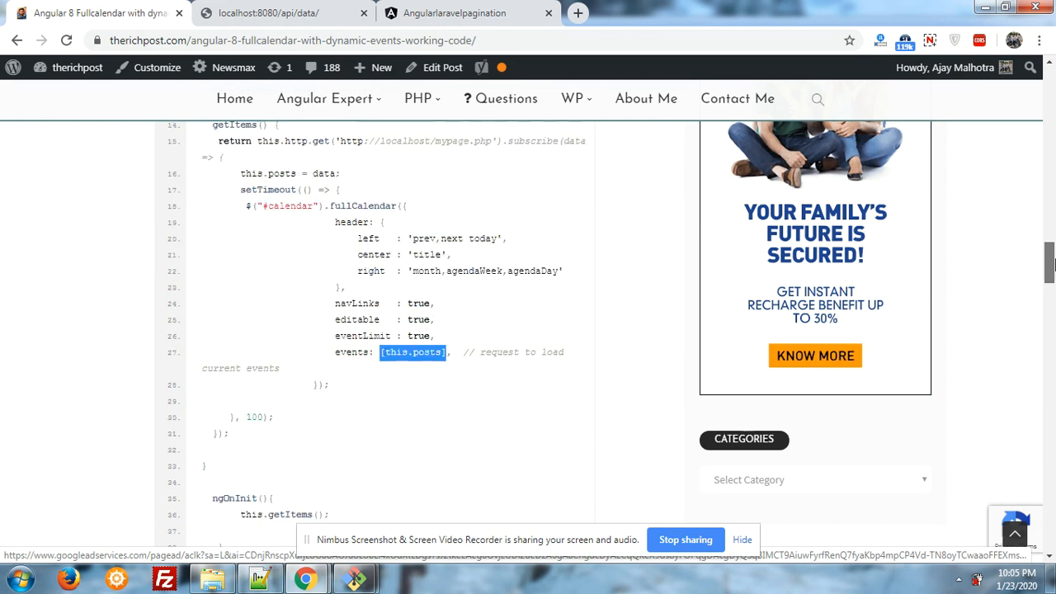
scroll("down", 3)
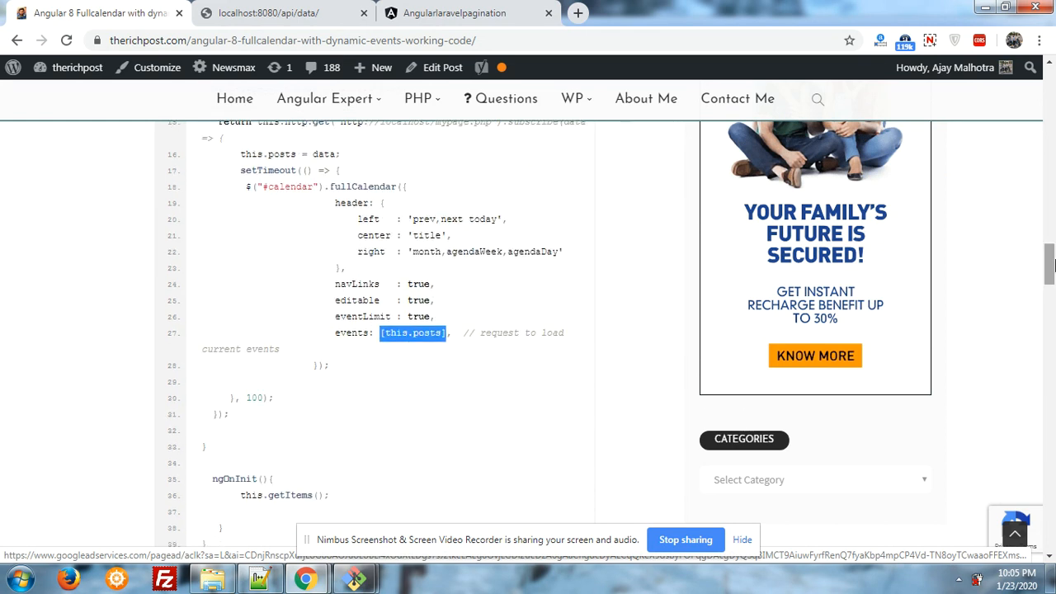
scroll("down", 3)
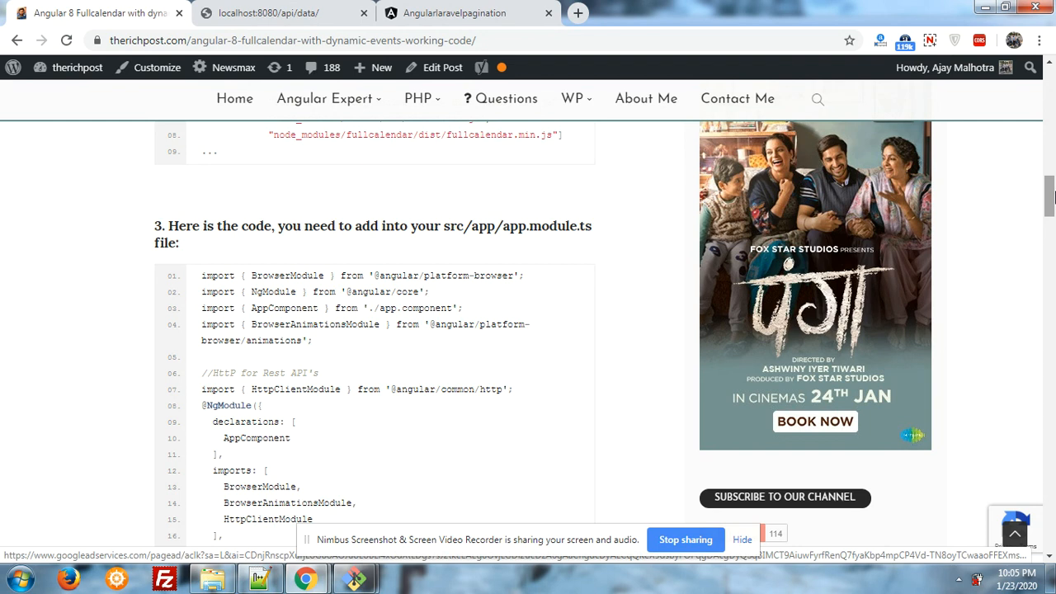
scroll("down", 3)
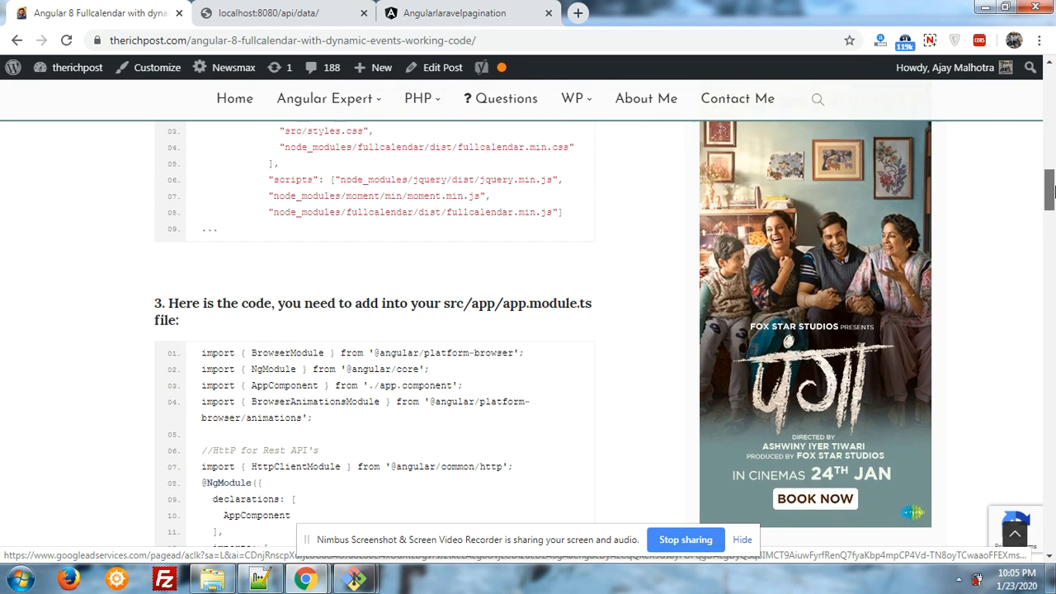
scroll("up", 3)
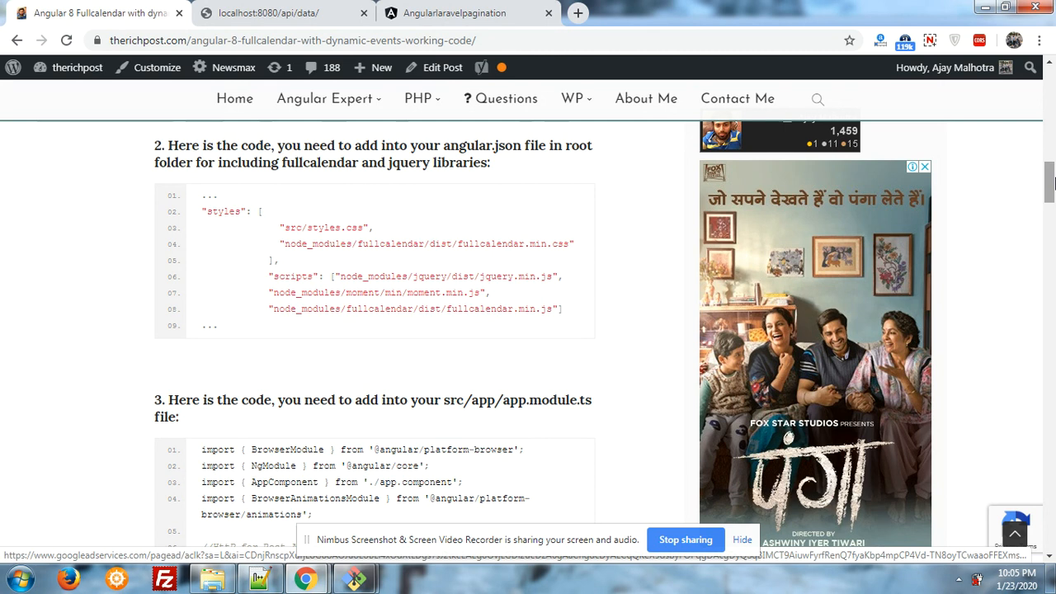
scroll("up", 3)
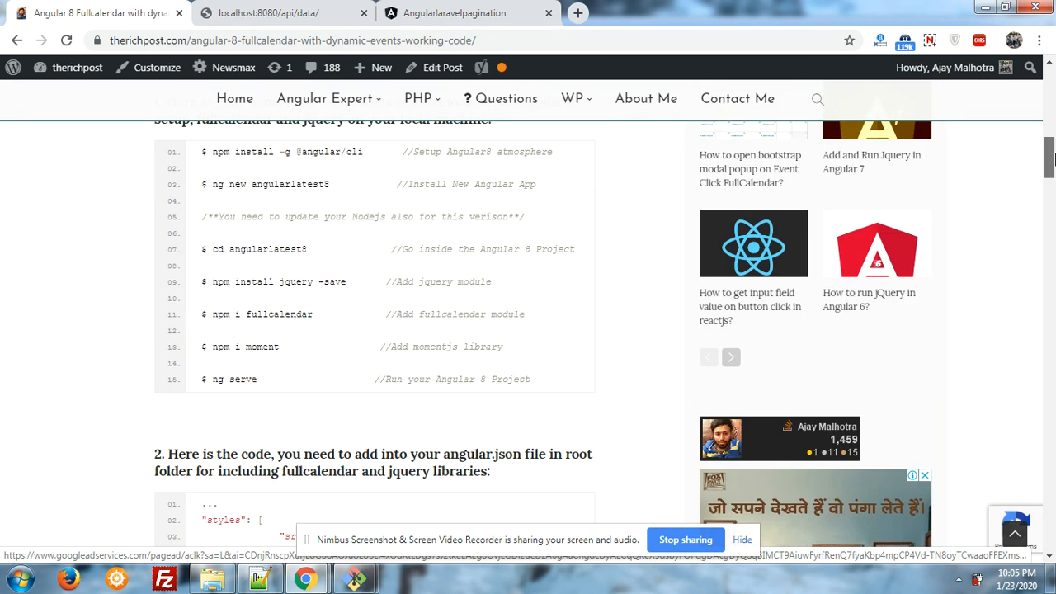
View the running calendar at localhost:4200, then the localhost:8080/api/data event 1 JSON.
left_click(454, 14)
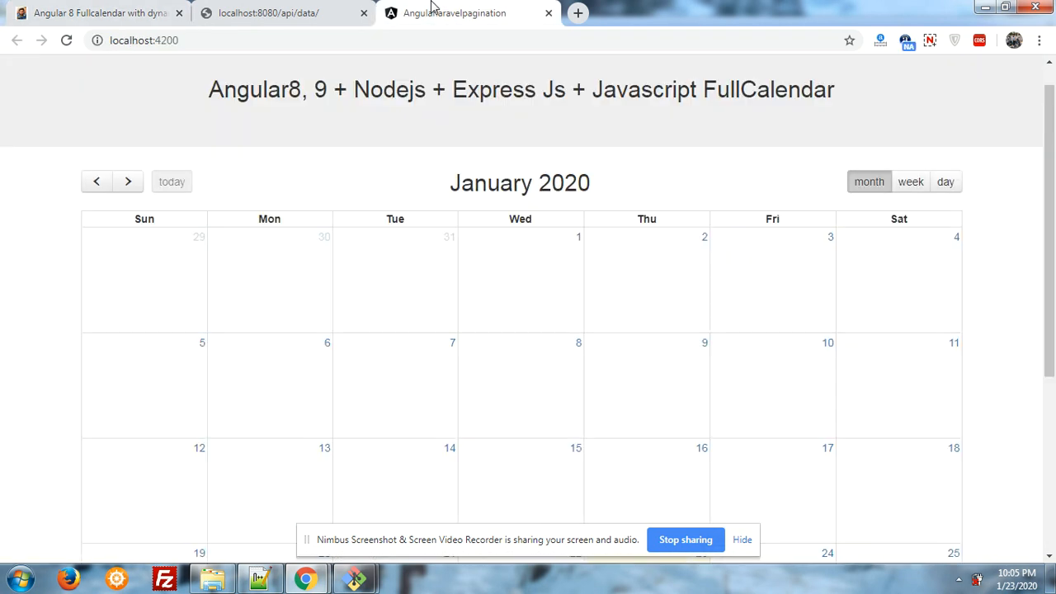
left_click(268, 13)
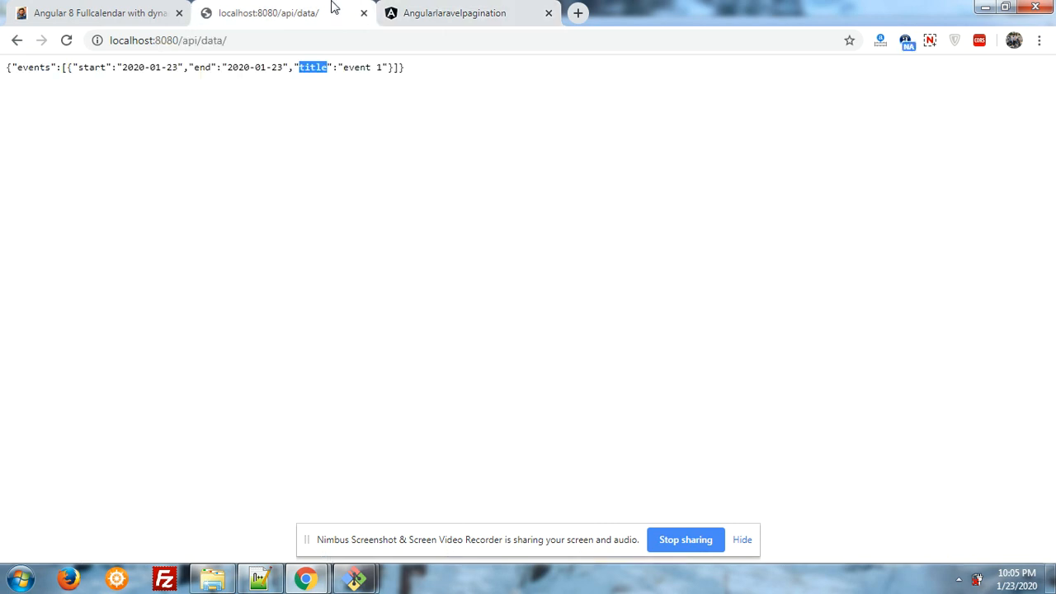
mouse_move(597, 532)
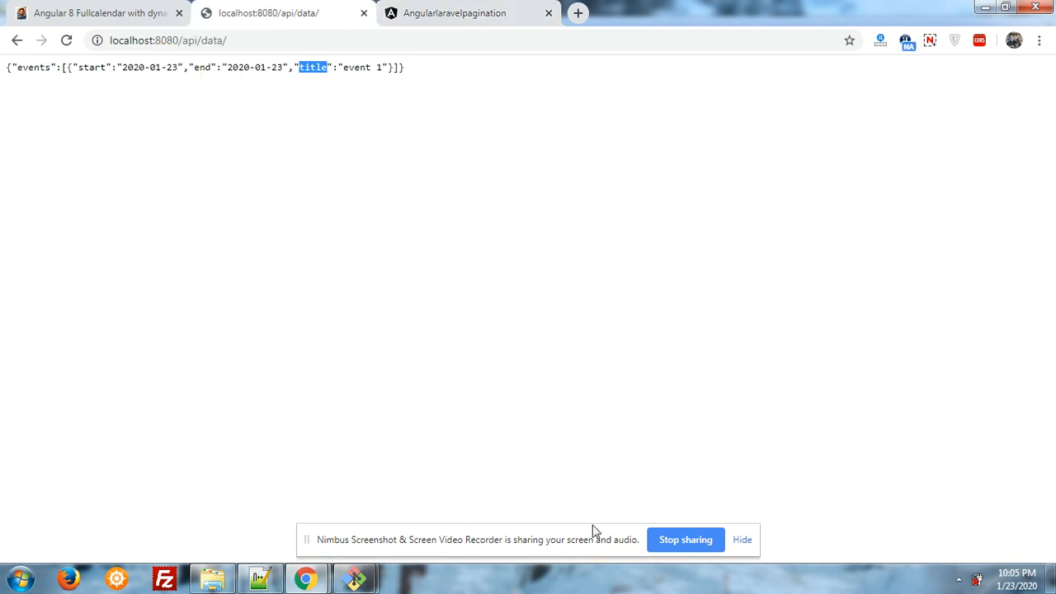